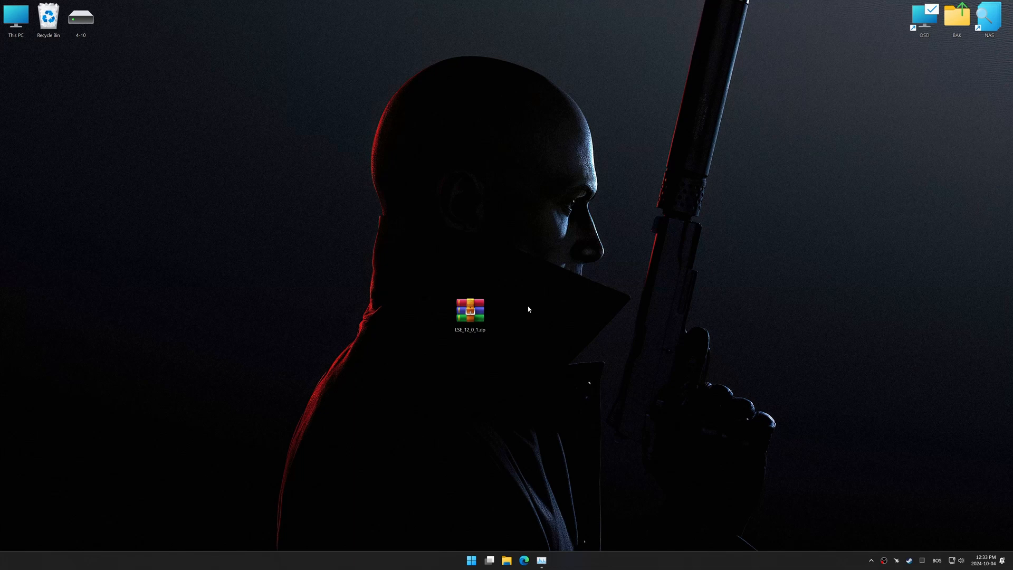
# Extract the Low Specs Experience archive with WinRAR and finish its Setup Wizard.
pyautogui.rightClick(470, 310)
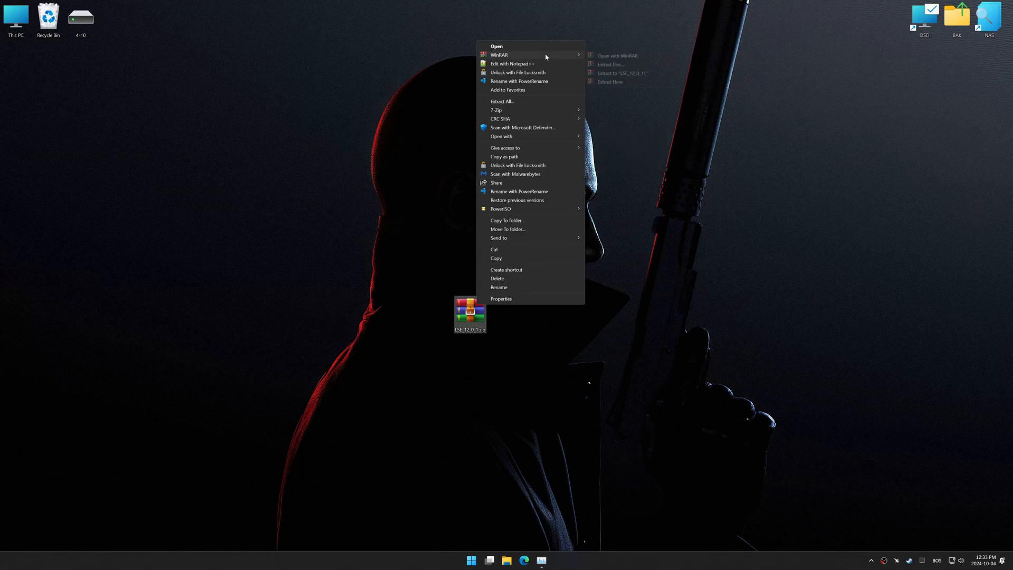
pyautogui.click(430, 174)
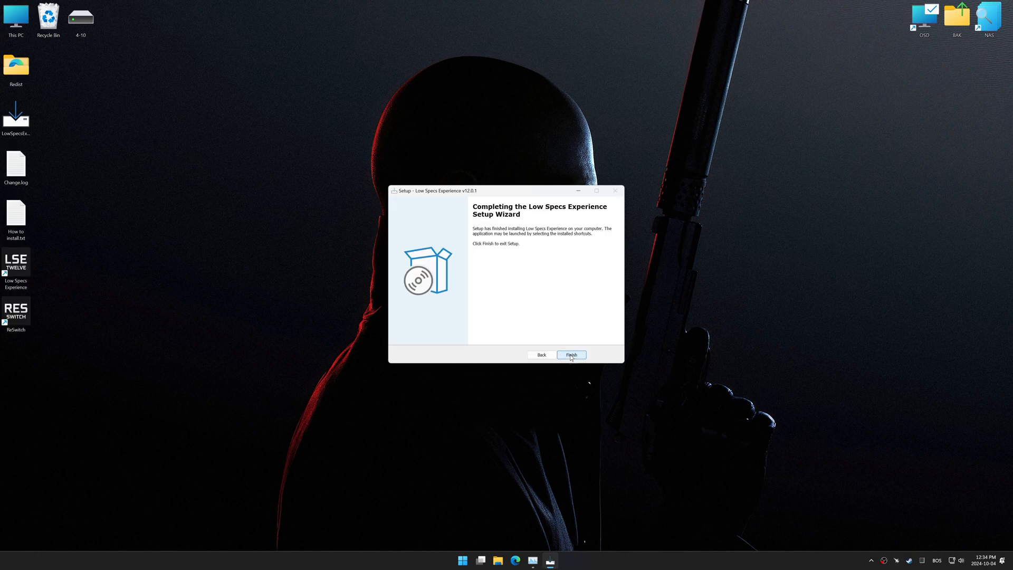
pyautogui.click(571, 355)
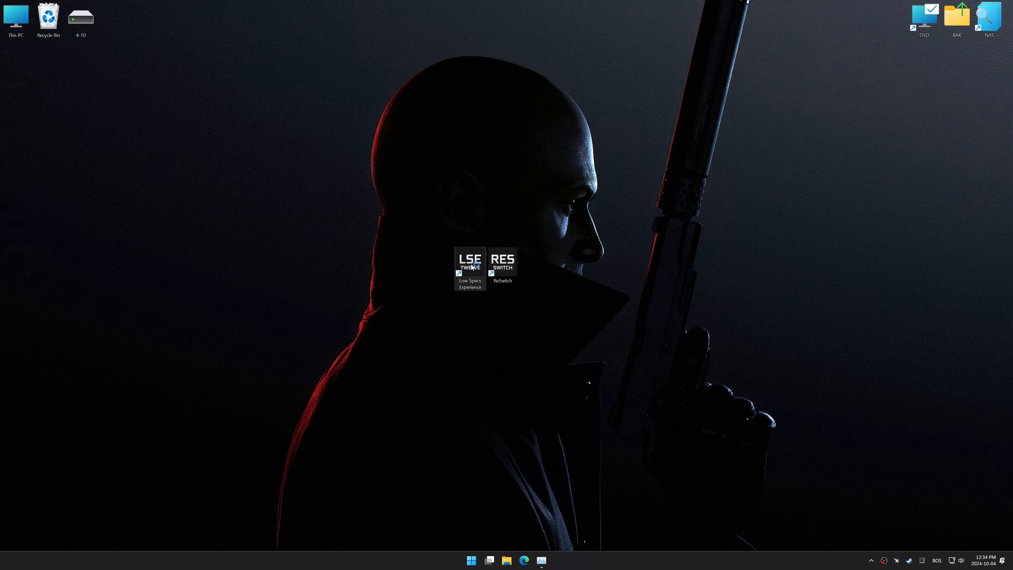
# Launch Low Specs Experience and choose Hitman World of Assassination in the Optimization Catalog.
pyautogui.doubleClick(469, 259)
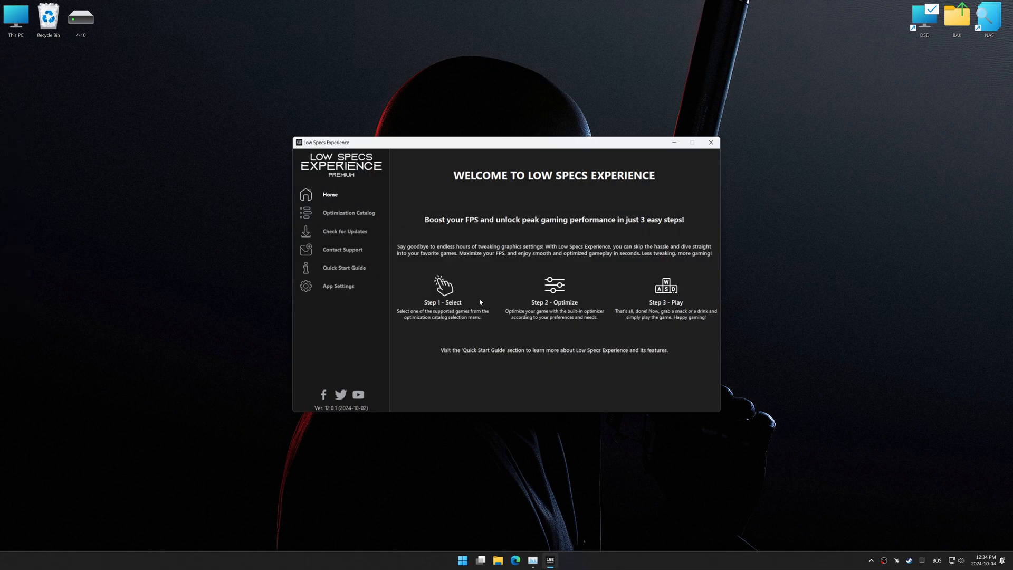
pyautogui.click(349, 212)
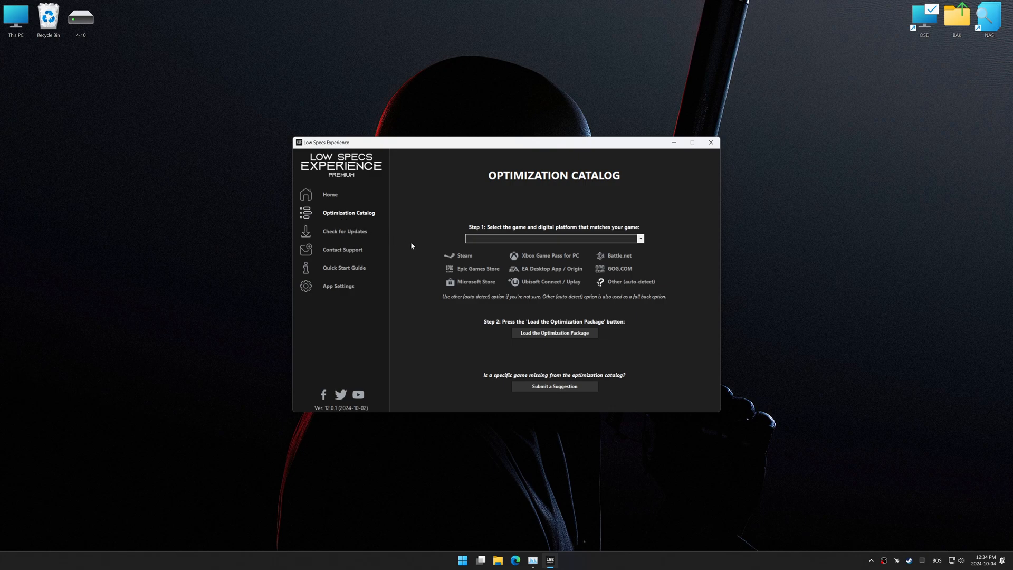
pyautogui.click(550, 239)
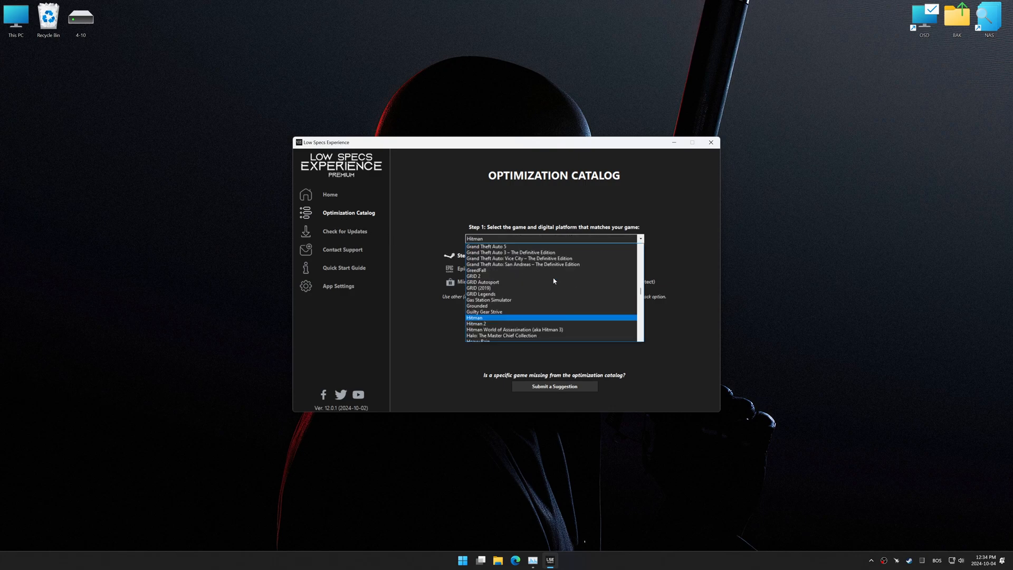
pyautogui.click(515, 329)
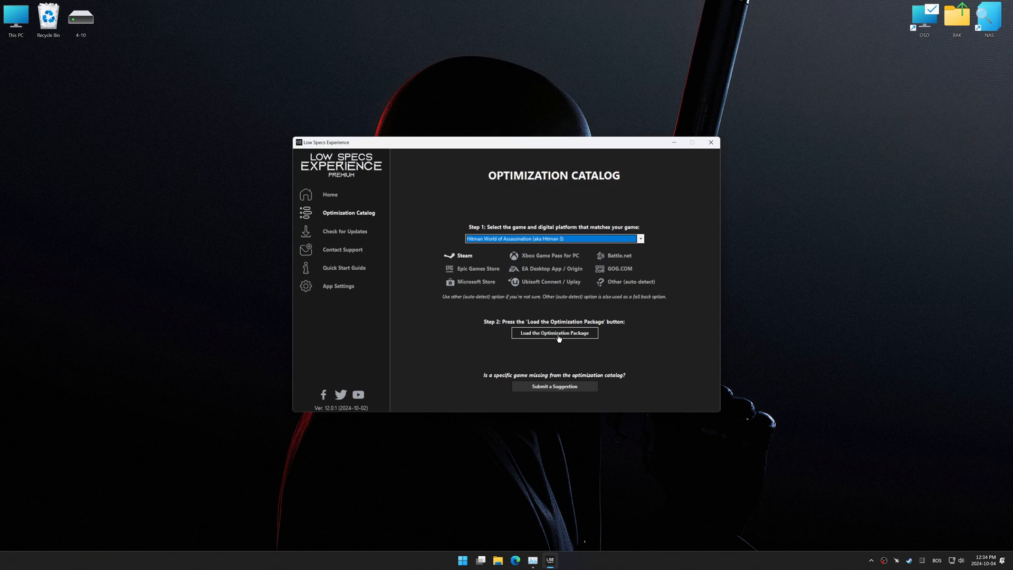
# Load the game's optimization package and pass the compatibility check to reach its control panel.
pyautogui.click(554, 332)
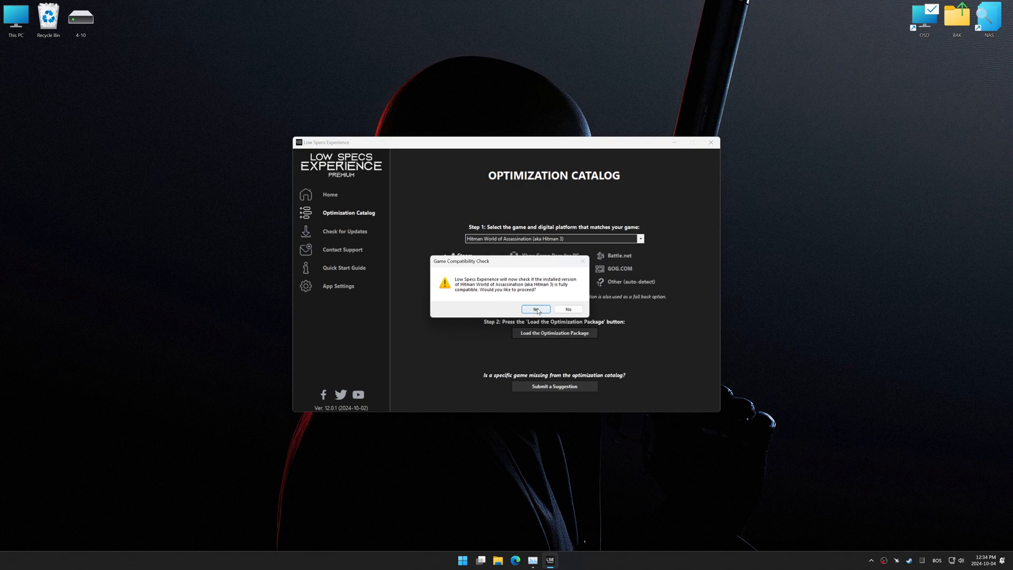
pyautogui.click(535, 309)
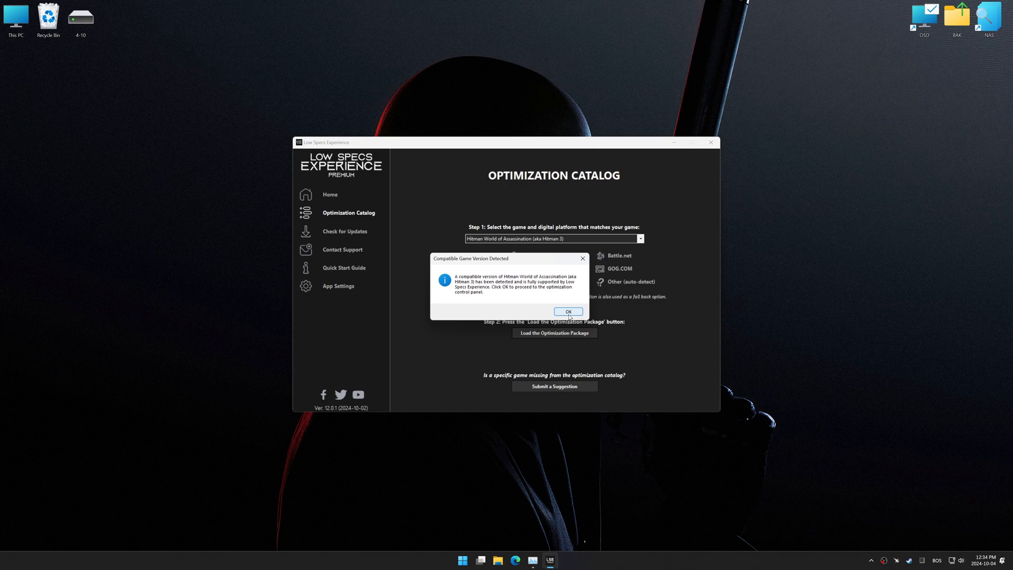
pyautogui.click(567, 311)
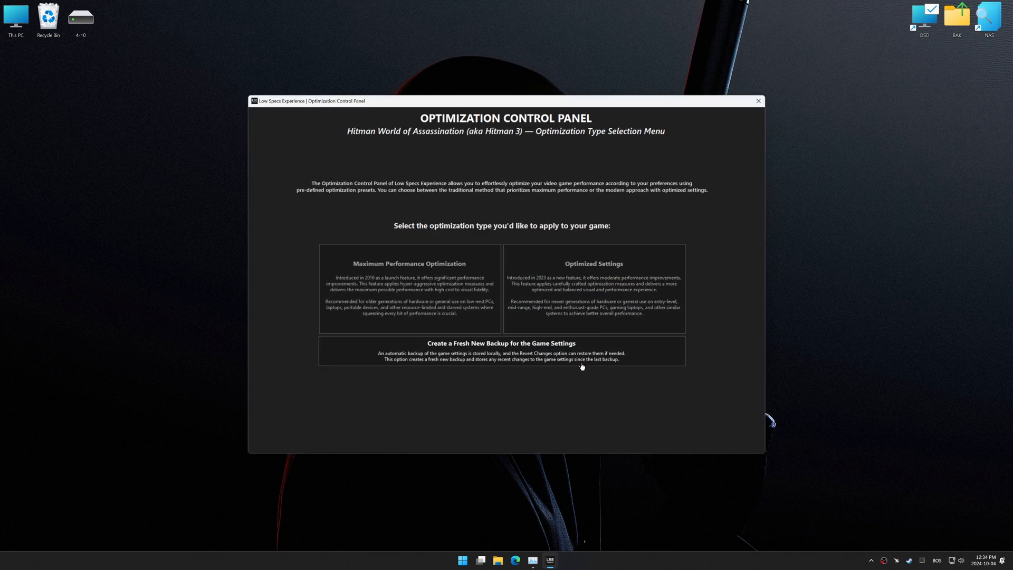
pyautogui.moveTo(594, 400)
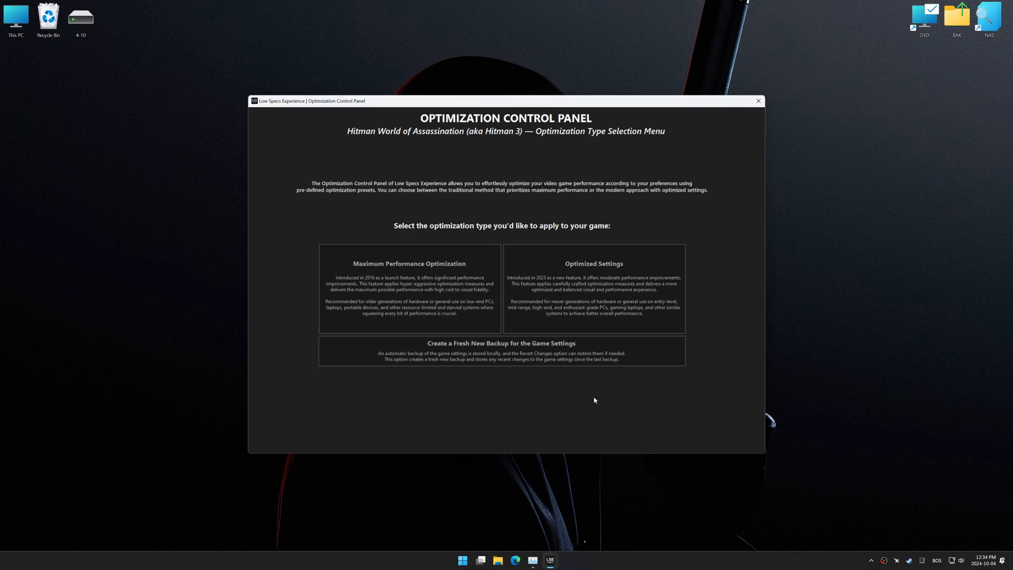
# Choose Optimized Settings with the Balanced target and 3840 x 2160 - 16:9 in-game resolution.
pyautogui.click(592, 288)
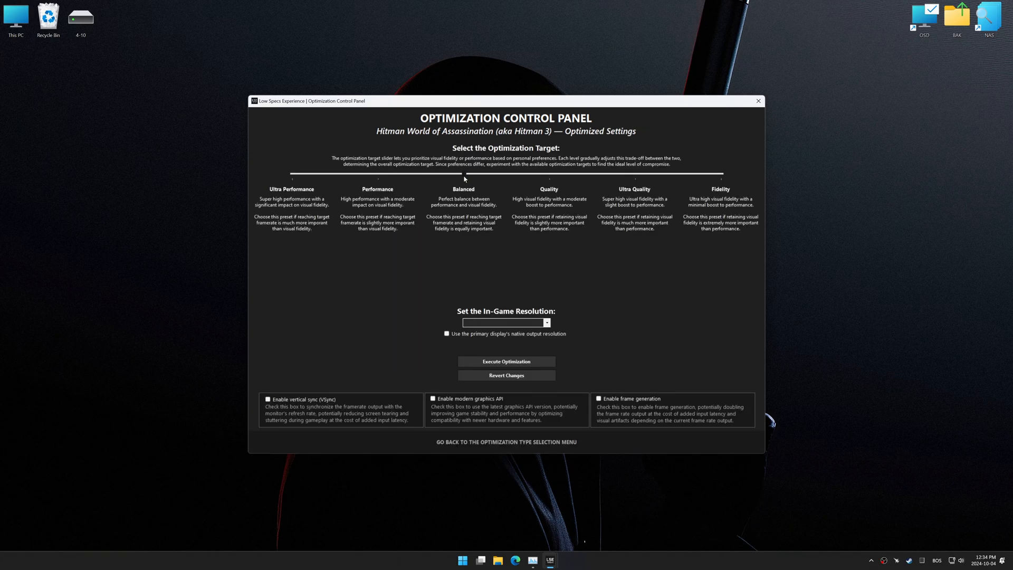
pyautogui.click(546, 322)
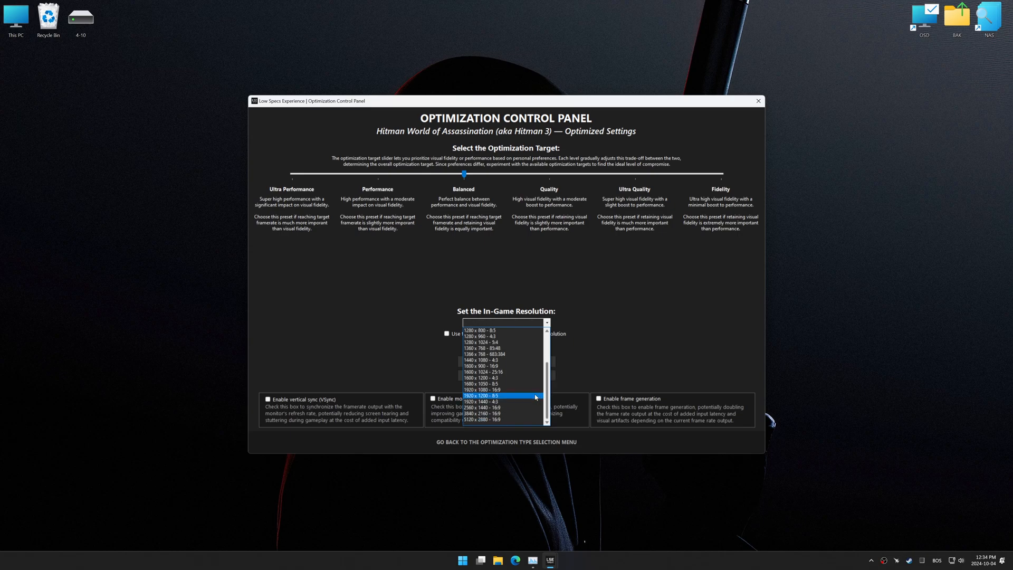
pyautogui.click(479, 413)
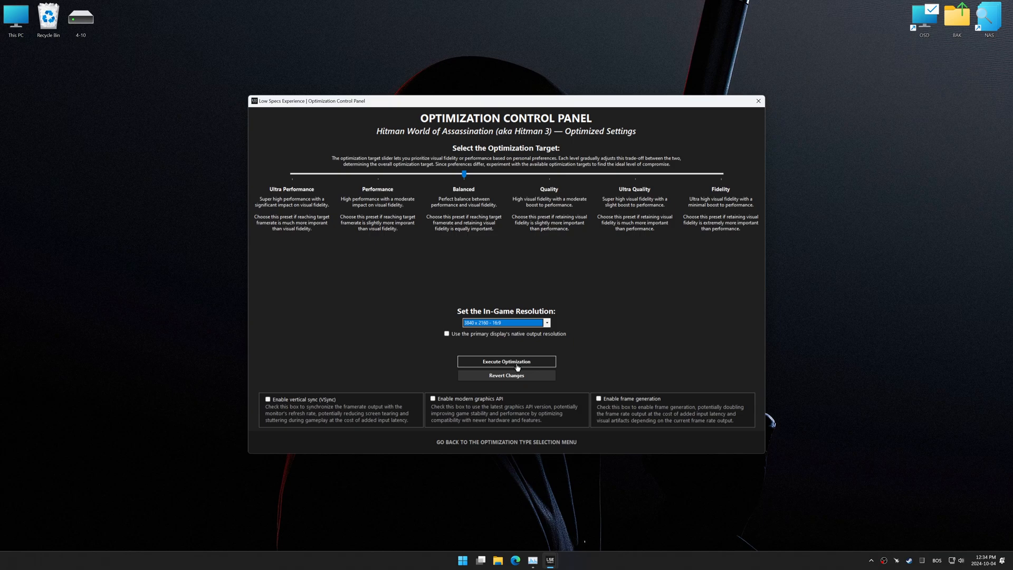
# Execute the Balanced optimization at 3840 x 2160, confirming the changes and the resolution warning.
pyautogui.click(505, 361)
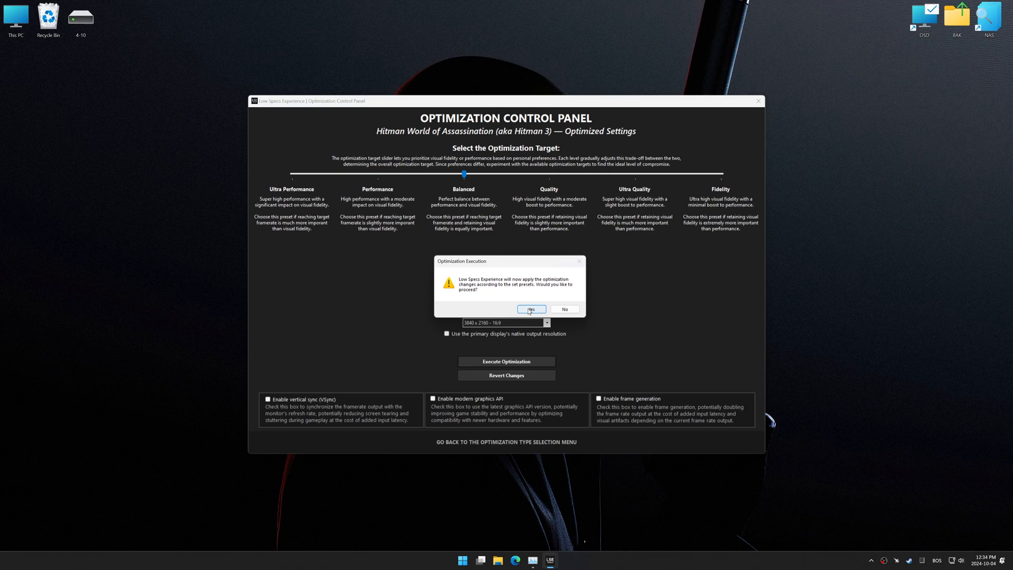
pyautogui.click(530, 309)
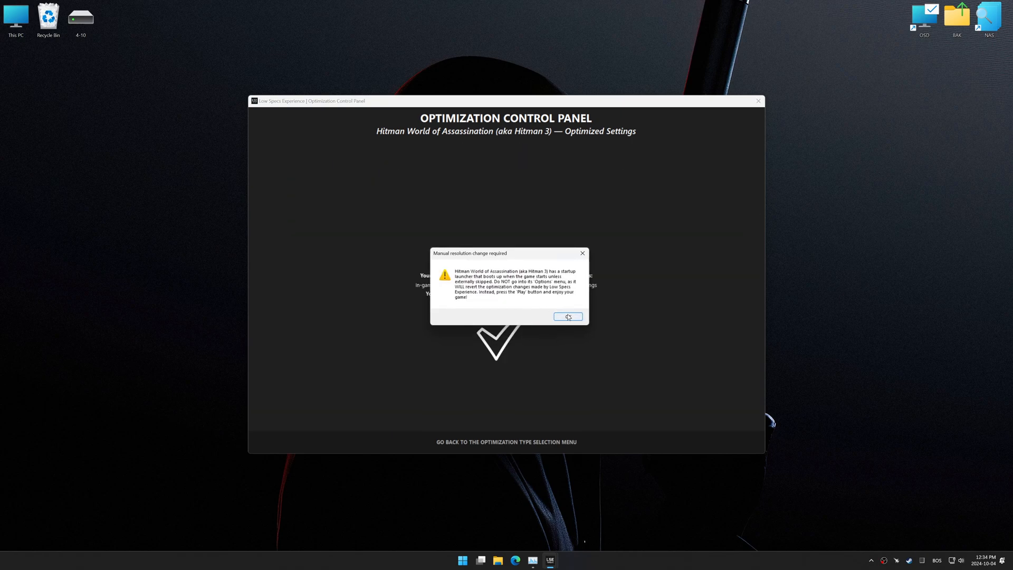
pyautogui.click(567, 317)
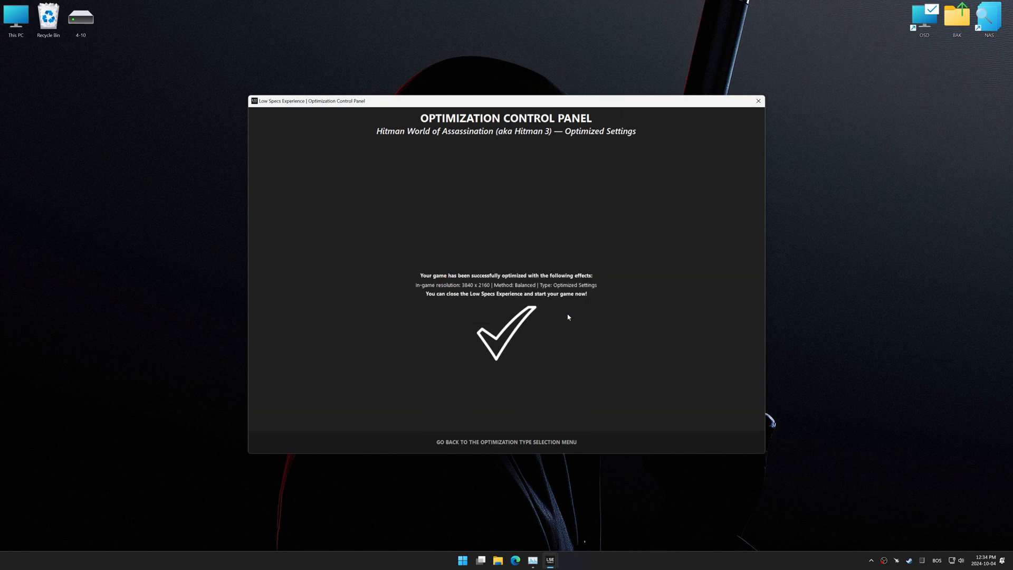
pyautogui.click(506, 441)
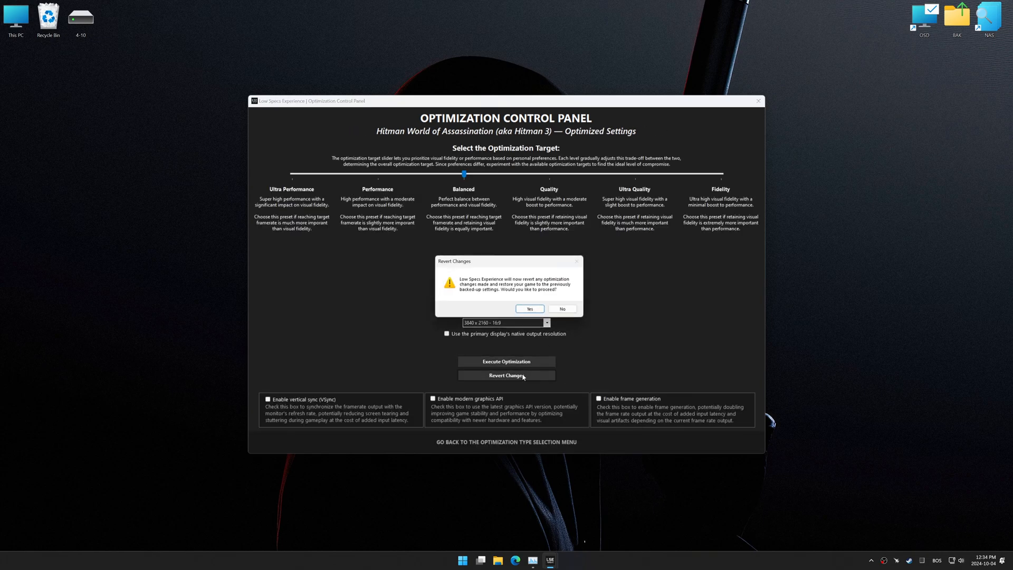
# Confirm reverting the changes and acknowledge that settings restoration isn't supported.
pyautogui.click(528, 308)
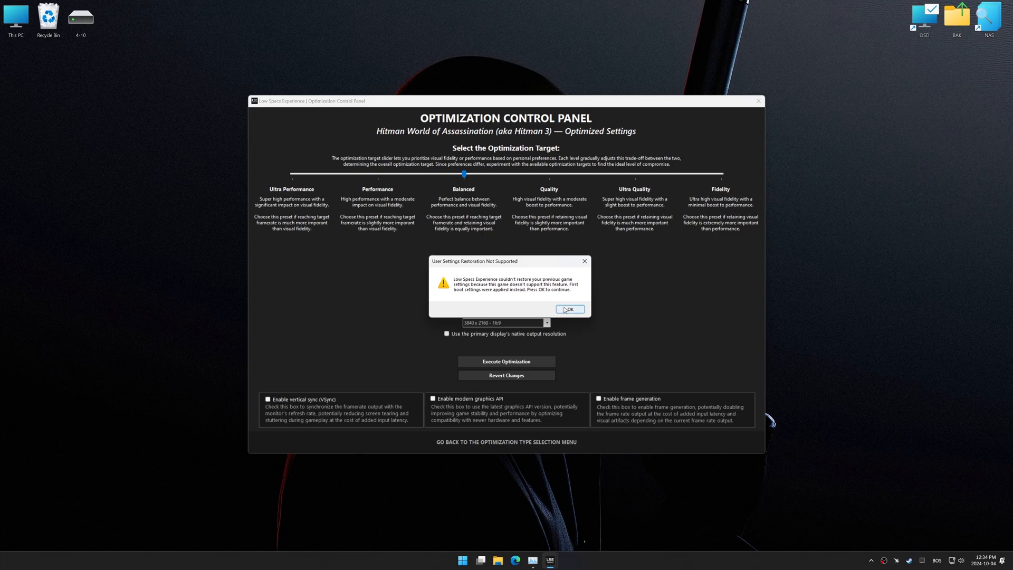
pyautogui.click(569, 308)
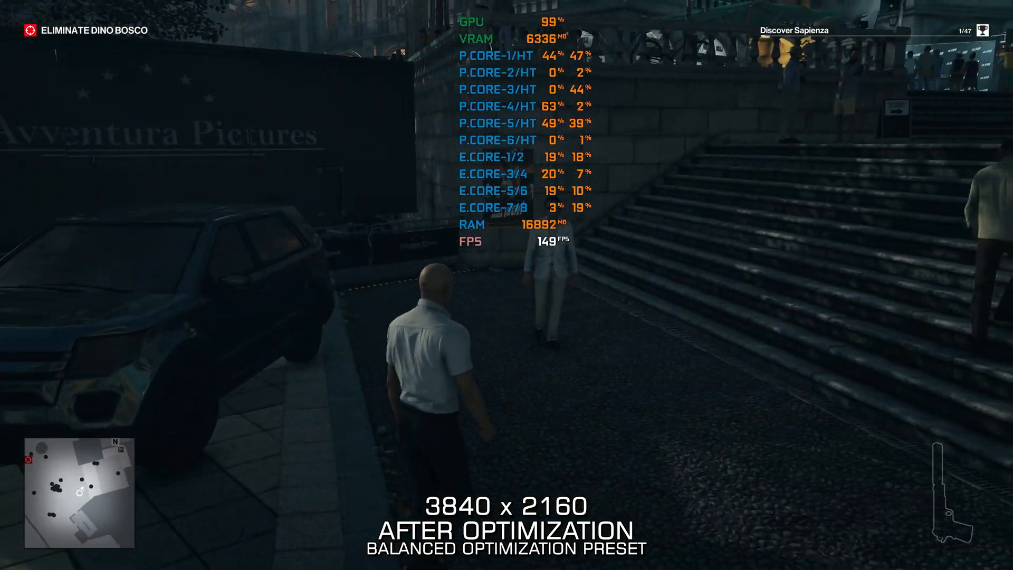
# Walk the agent forward from the Sapienza steps into the lamp-lit alley with portable toilets.
pyautogui.press('w')
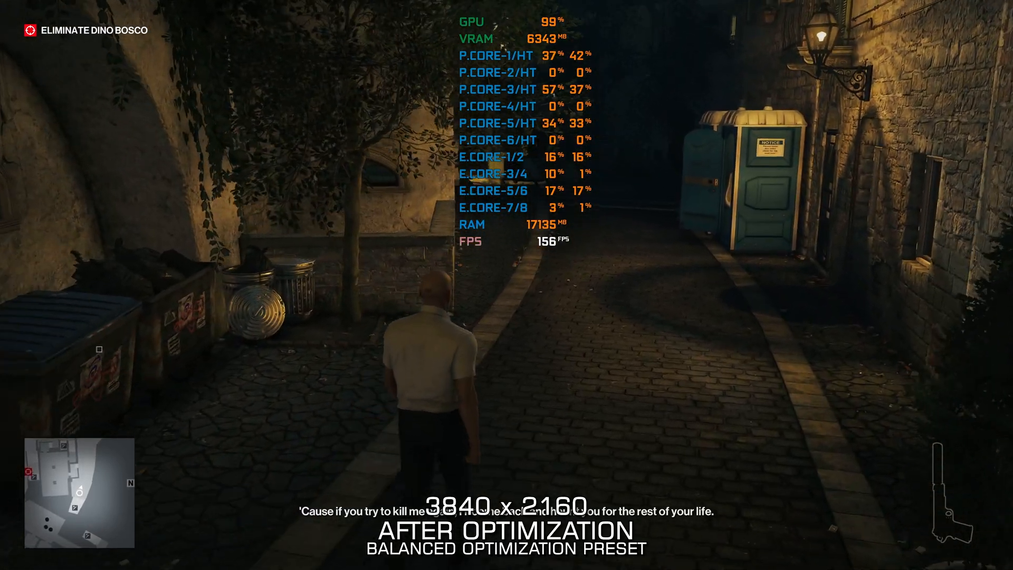
pyautogui.press('w')
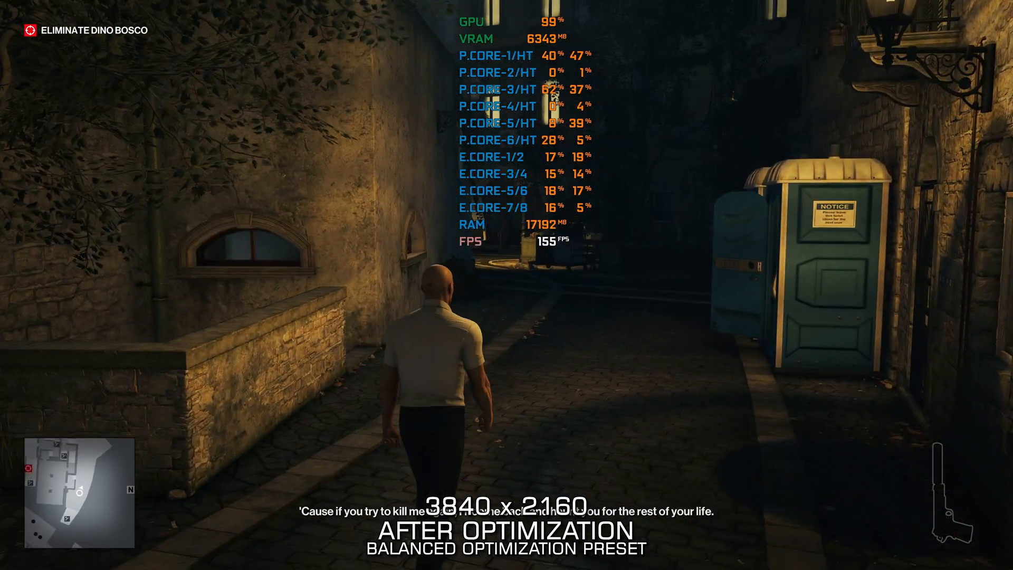